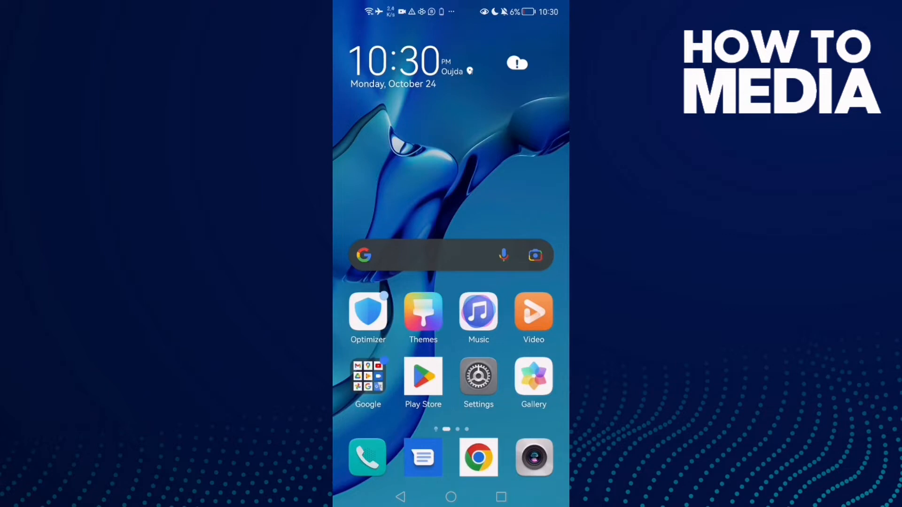
Search the installed apps list for 'tiktok' so TikTok is the only result.
click(478, 379)
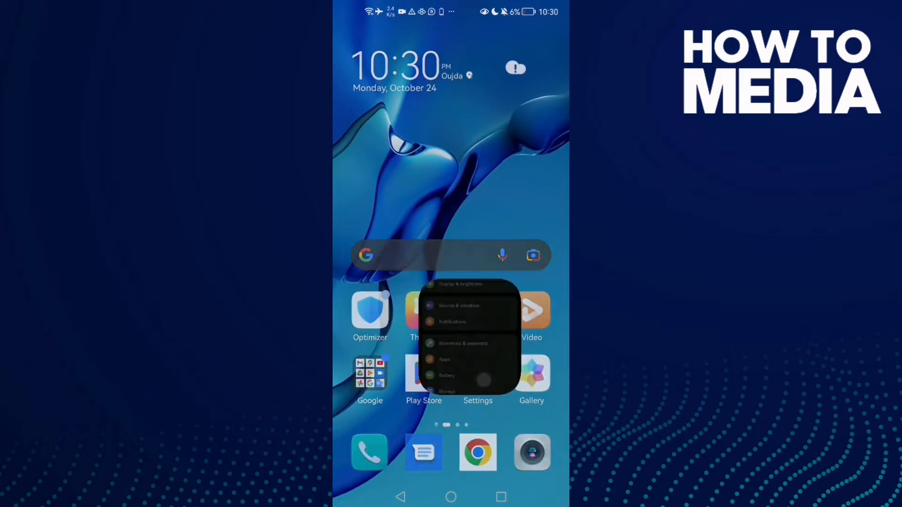
click(445, 360)
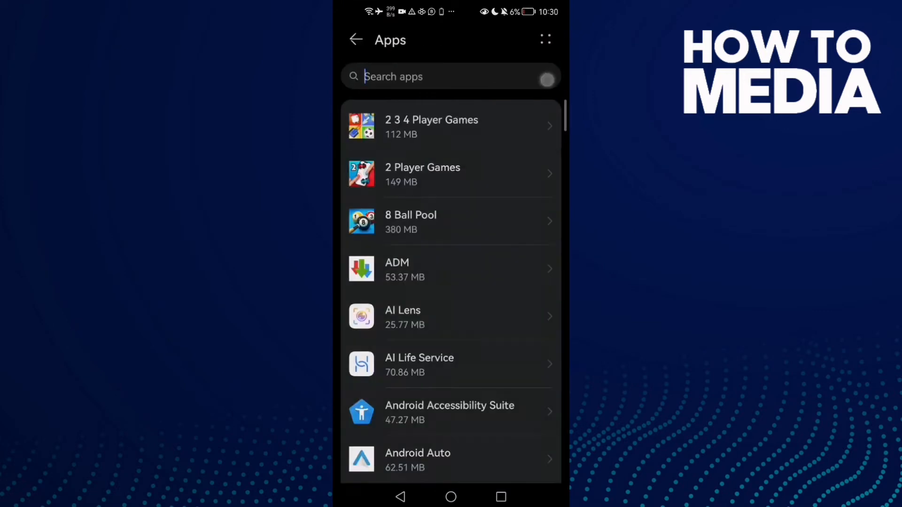
text(tiktok)
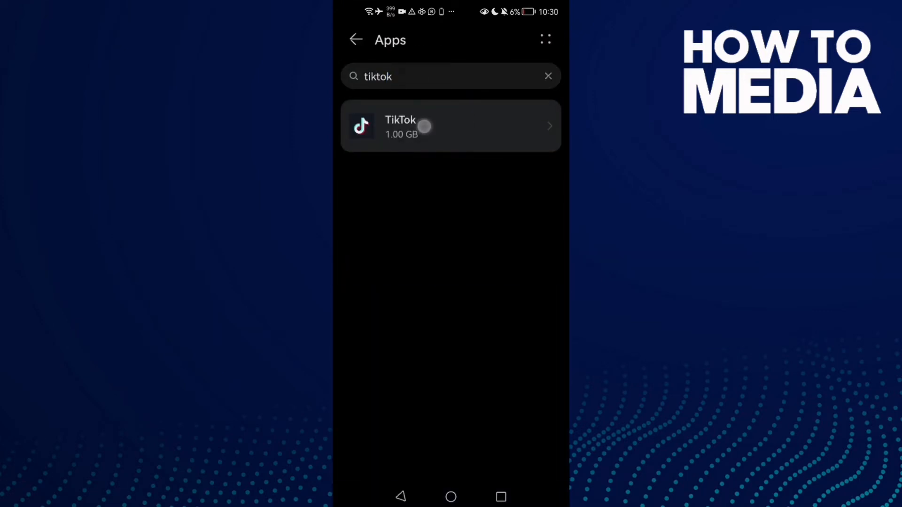
Clear TikTok's cached files from its storage page, then force-stop the app.
click(450, 126)
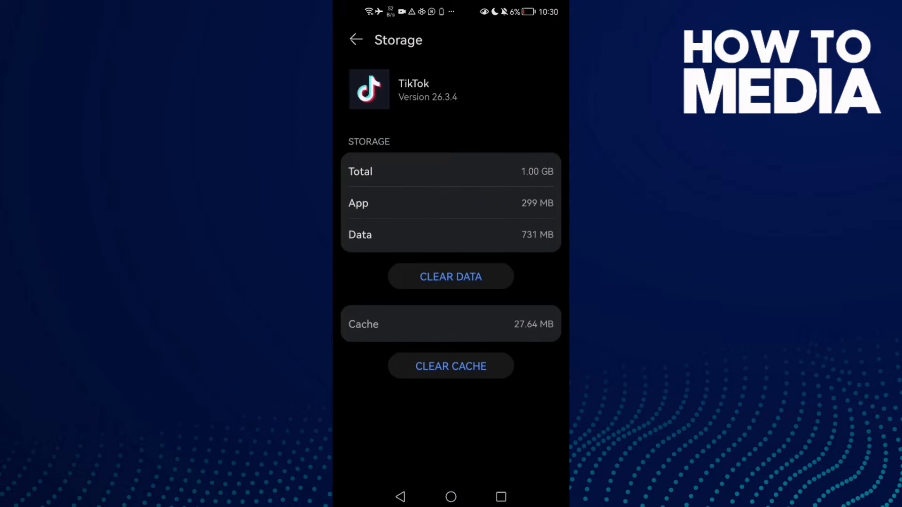
click(355, 40)
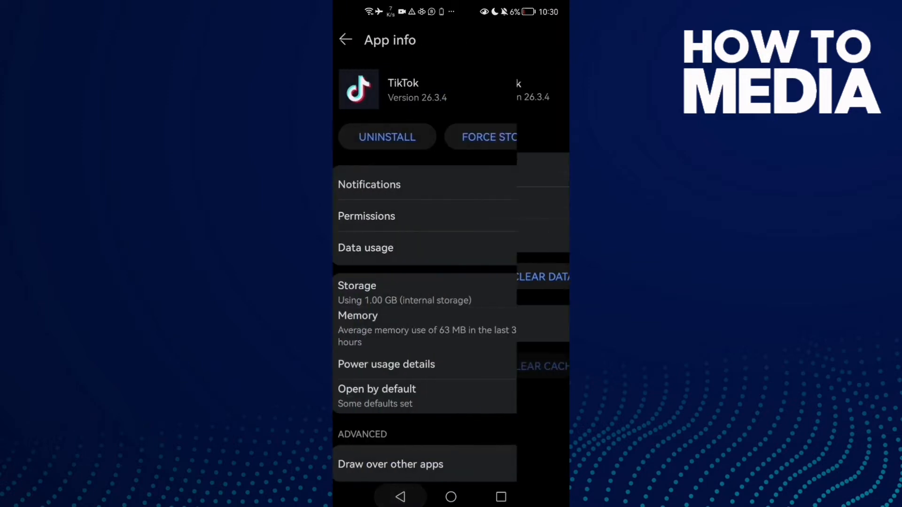
click(502, 121)
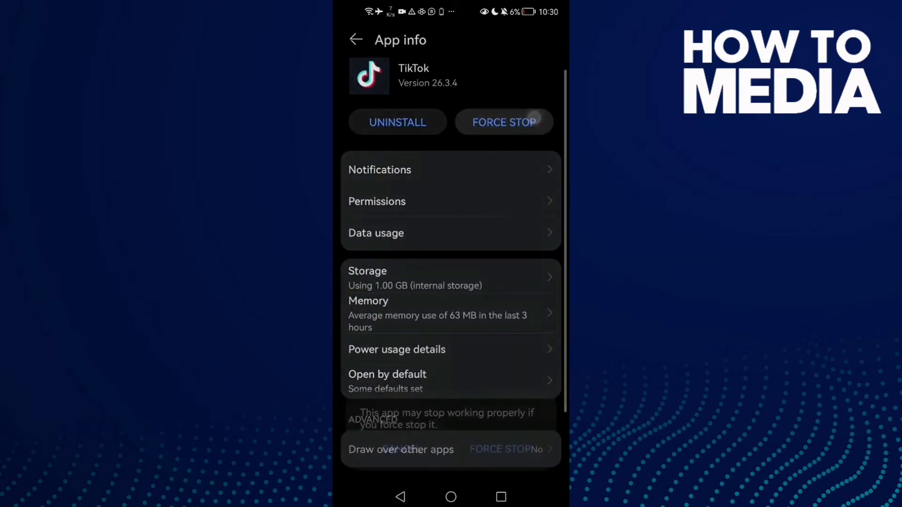
click(355, 40)
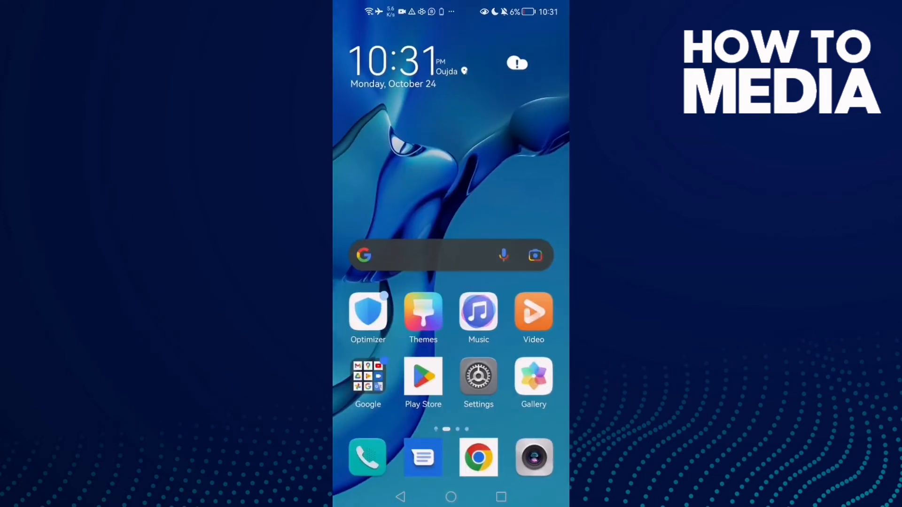
Delete the 21.64 MB of recommended junk files in Storage Clean Up, then return to Settings.
click(478, 378)
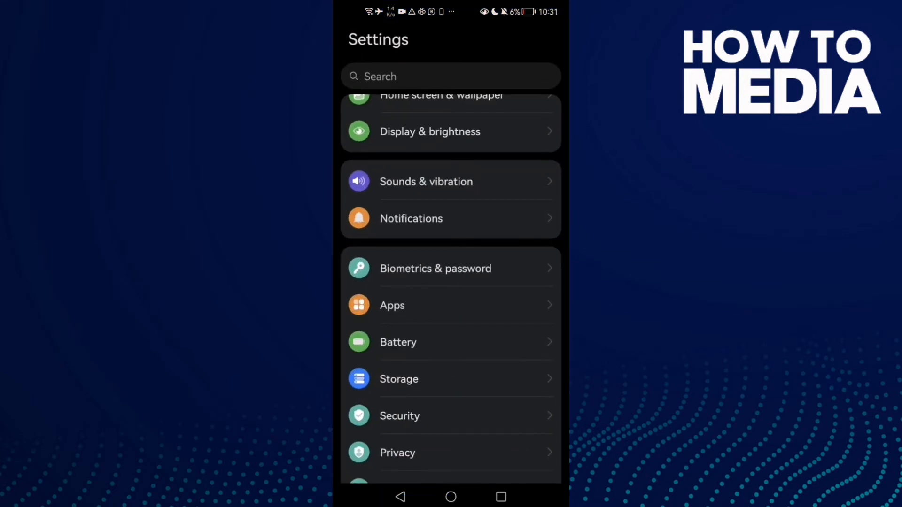
click(399, 379)
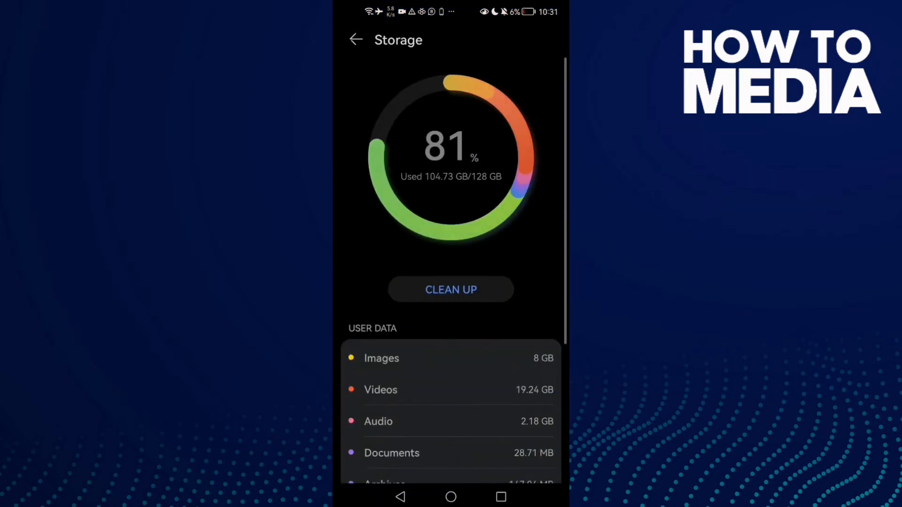
click(450, 290)
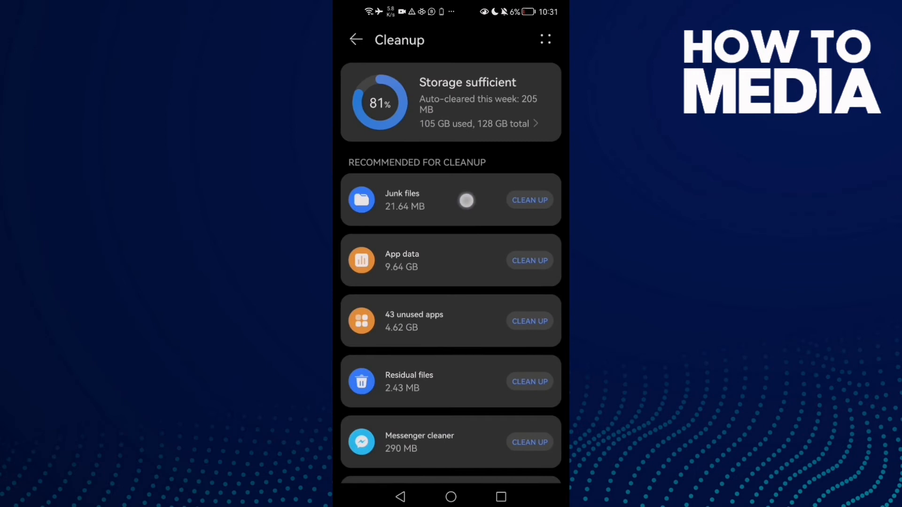
click(529, 200)
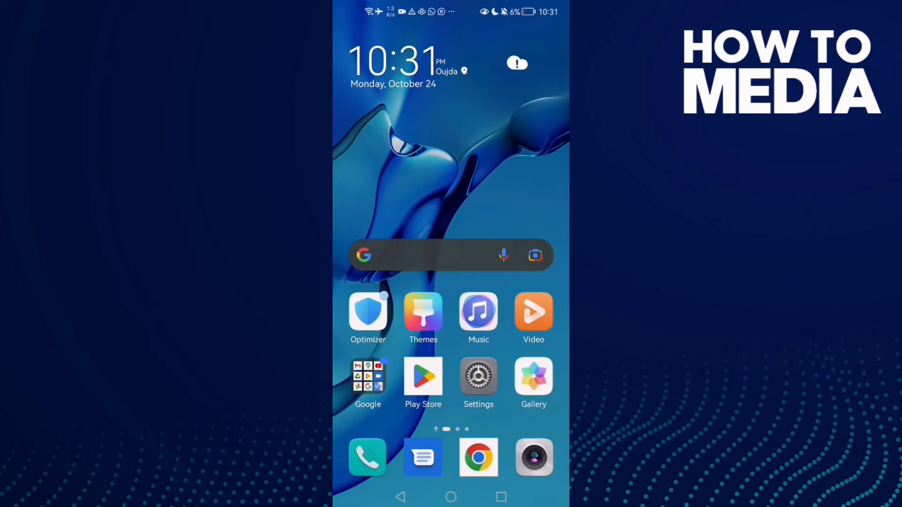
click(478, 376)
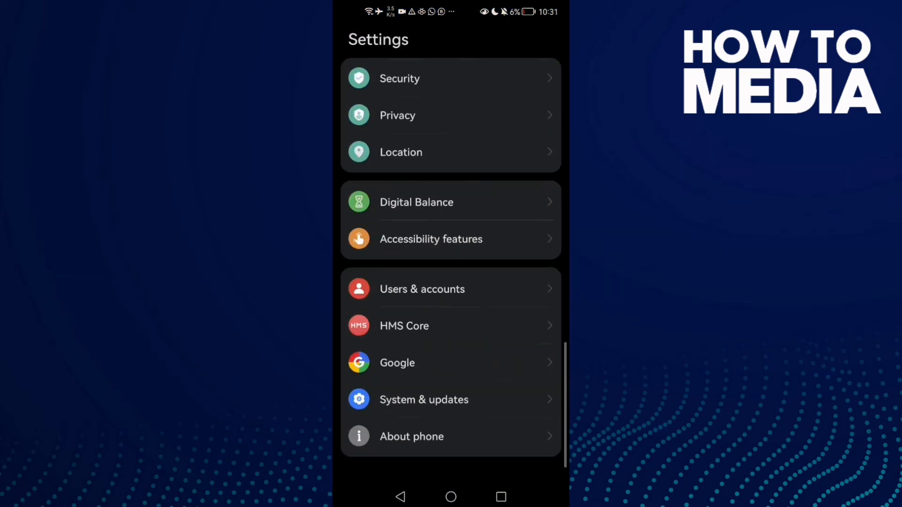